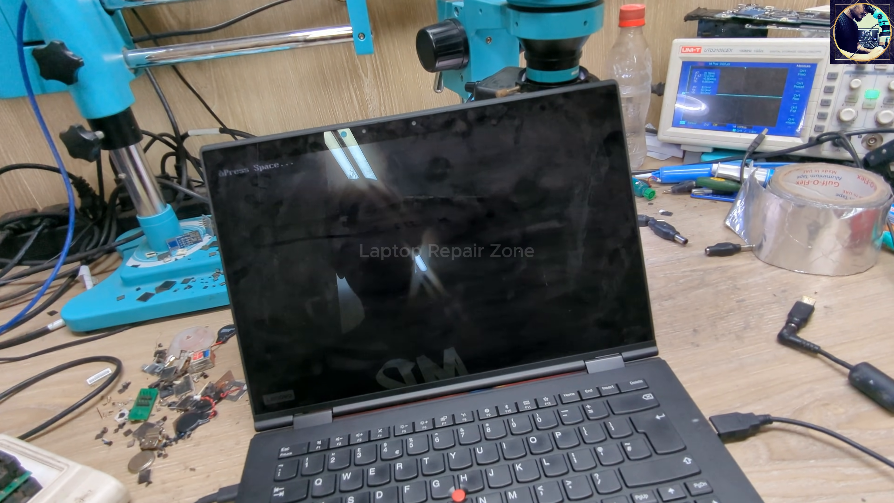
# - Confirm lenovo pw.bin is a 16 MB BIN backup, then launch SVOD programmer from the desktop
pyautogui.press('space')
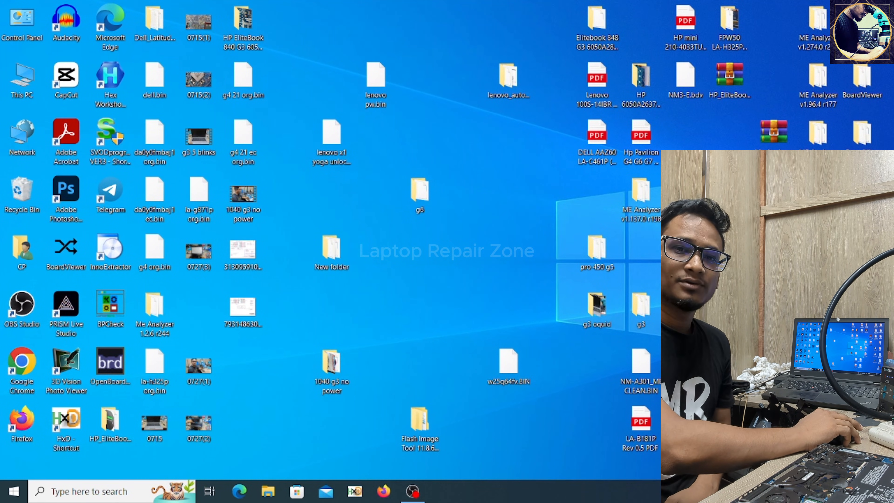
pyautogui.click(376, 77)
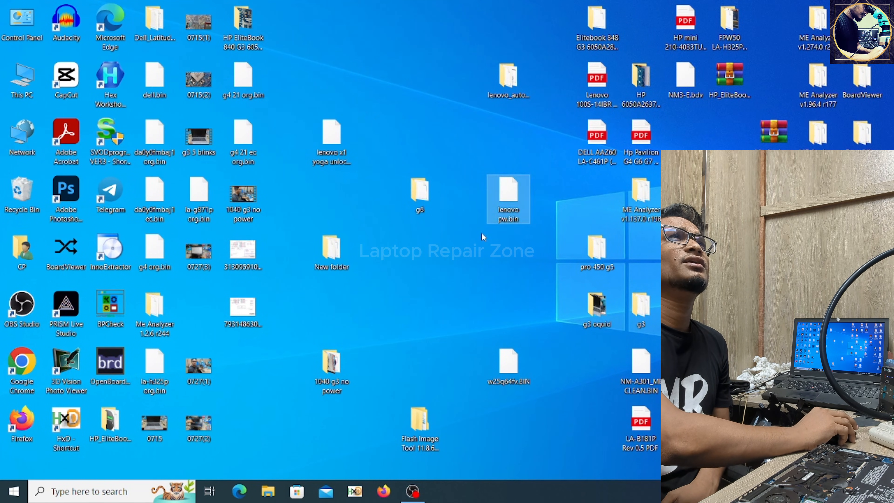
pyautogui.moveTo(509, 208)
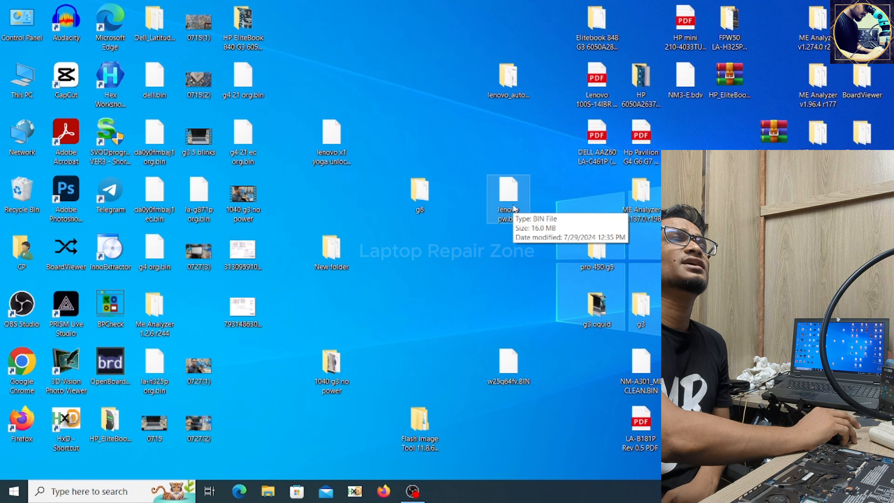
pyautogui.moveTo(377, 318)
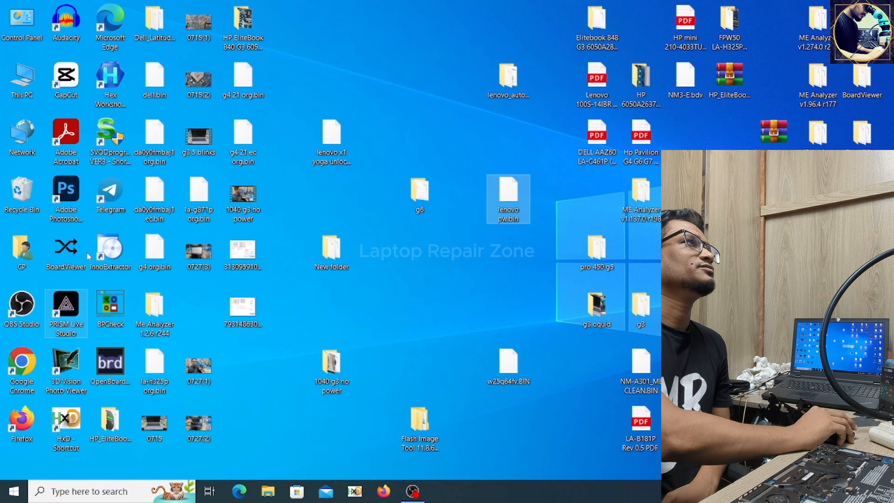
pyautogui.doubleClick(109, 137)
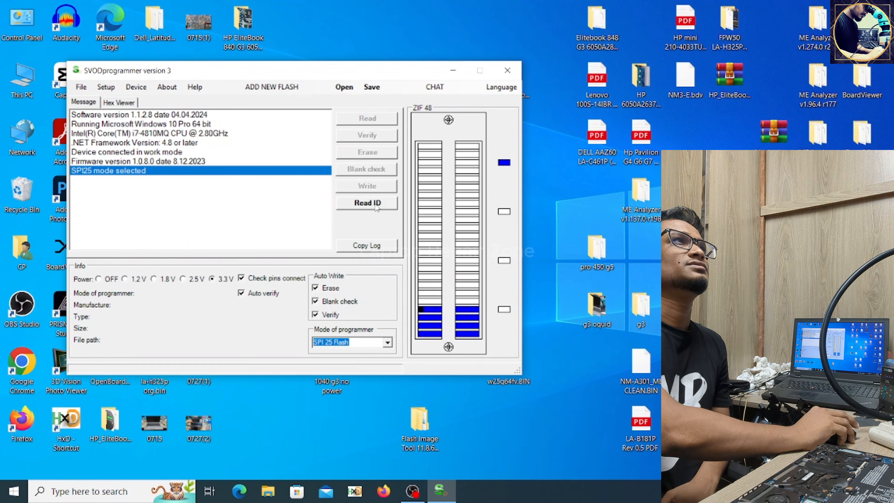
# - Read ID until the pin-contact test passes after reseating the clip, then begin loading a file
pyautogui.click(366, 203)
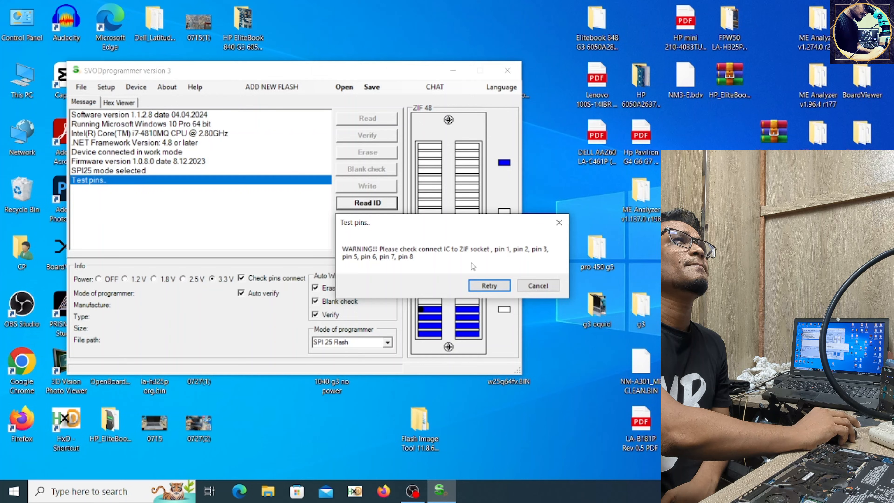
pyautogui.click(537, 285)
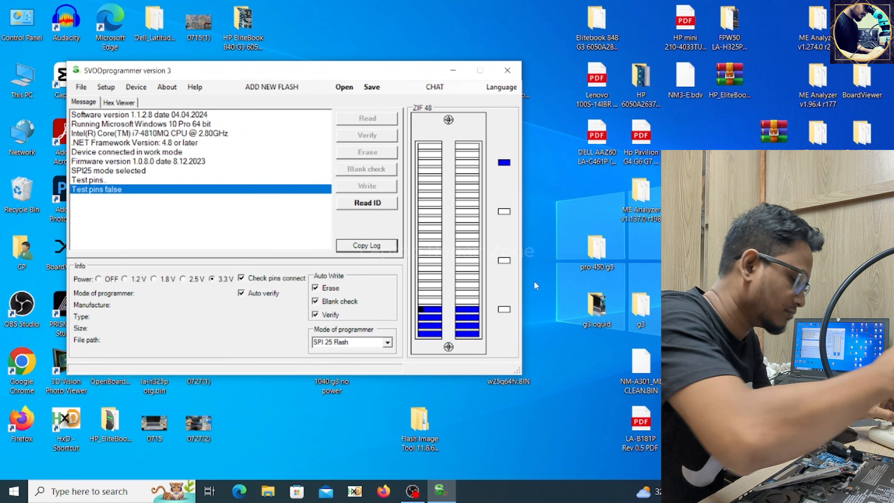
pyautogui.moveTo(368, 211)
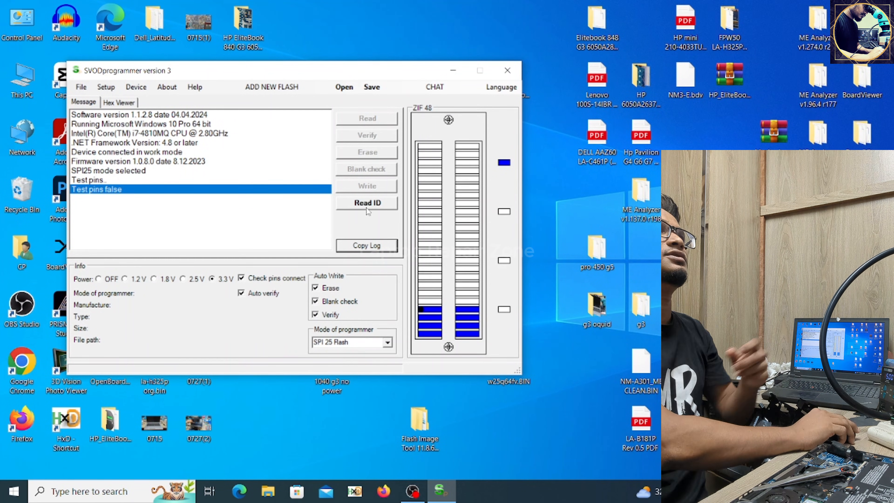
pyautogui.click(367, 203)
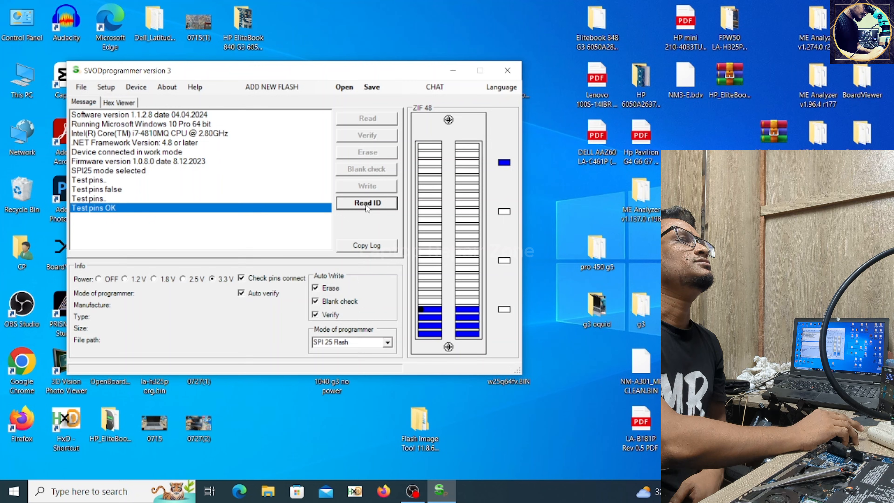
pyautogui.click(367, 203)
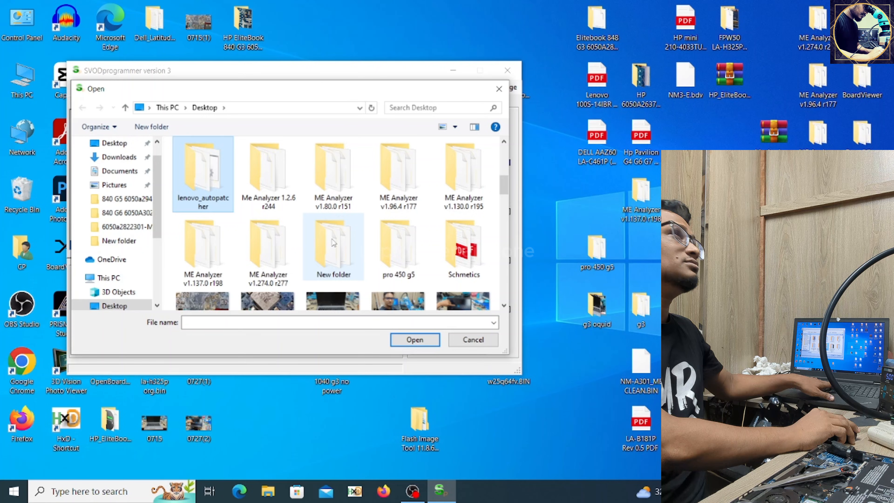
# - Load lenovo pw.bin from the Desktop and start auto erase/write to the Winbond 25Q128 chip
pyautogui.click(202, 170)
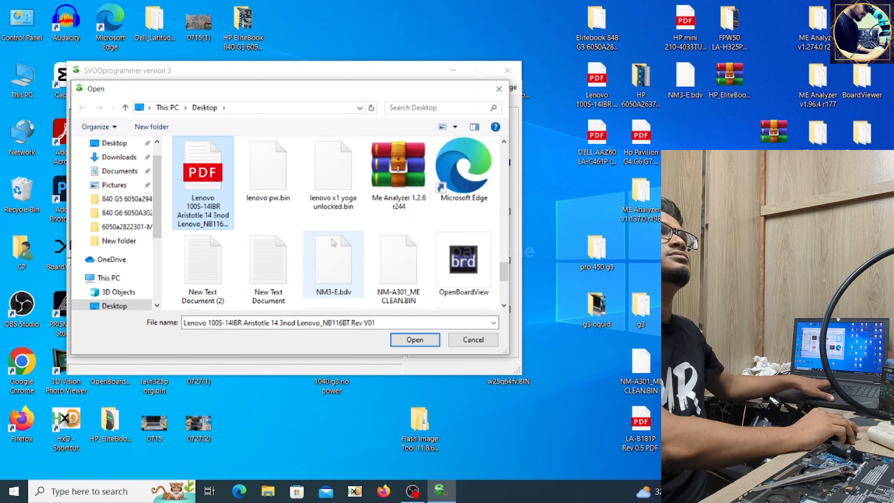
pyautogui.click(333, 170)
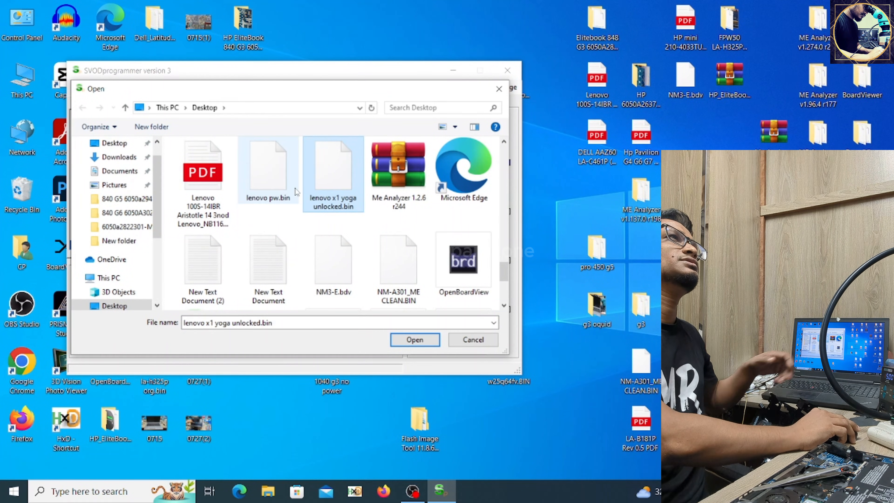
pyautogui.click(268, 166)
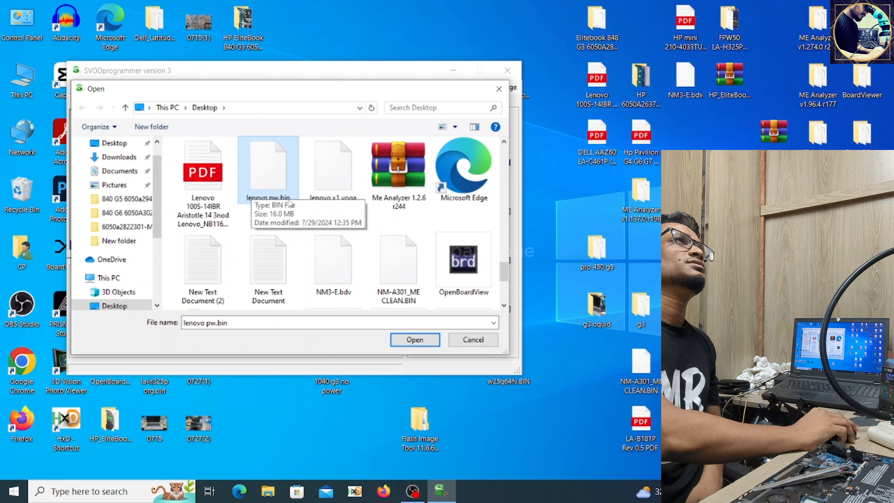
pyautogui.click(415, 340)
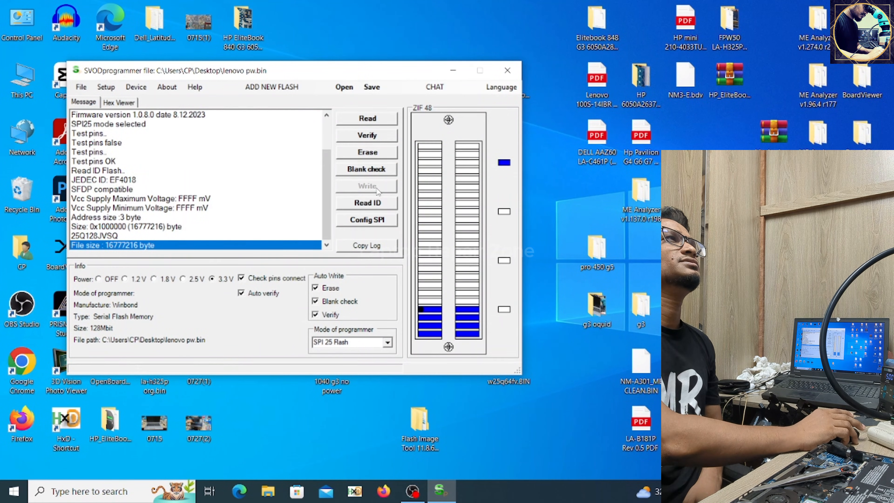
pyautogui.click(368, 152)
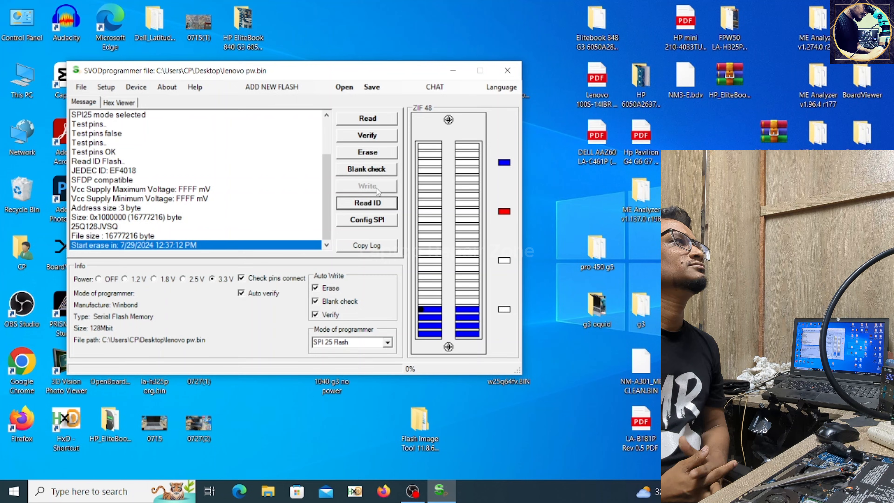